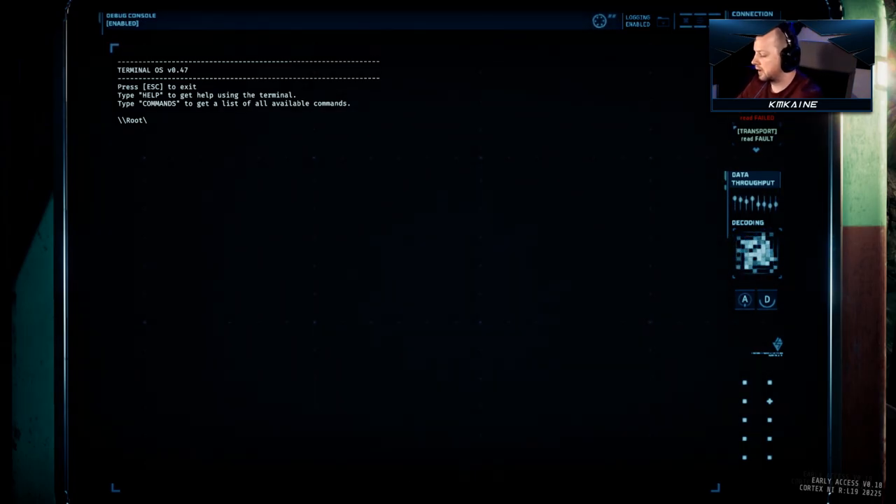
Step: Run COMMANDS to print the terminal's list of available commands
{"action": "type", "text": "COMMANDS"}
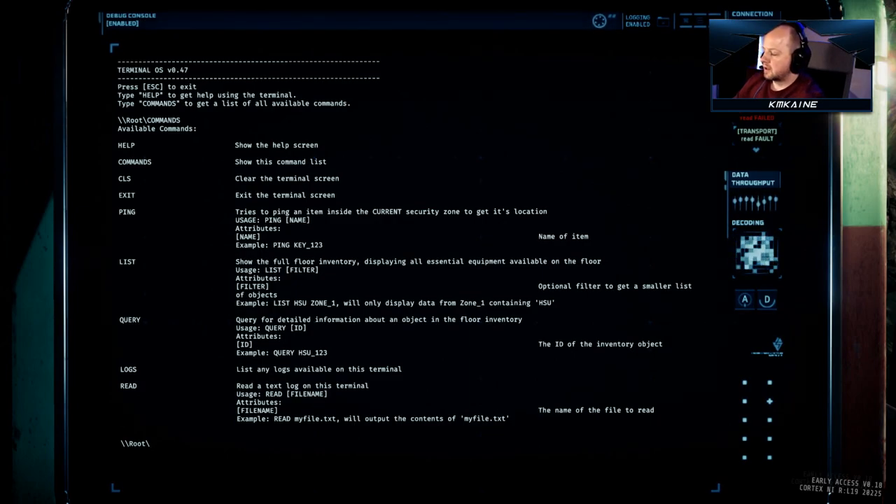
Step: Run LIST, LIST MEDI and LIST AMMO to show the inventory and filtered medipacks and ammo
{"action": "type", "text": ";"}
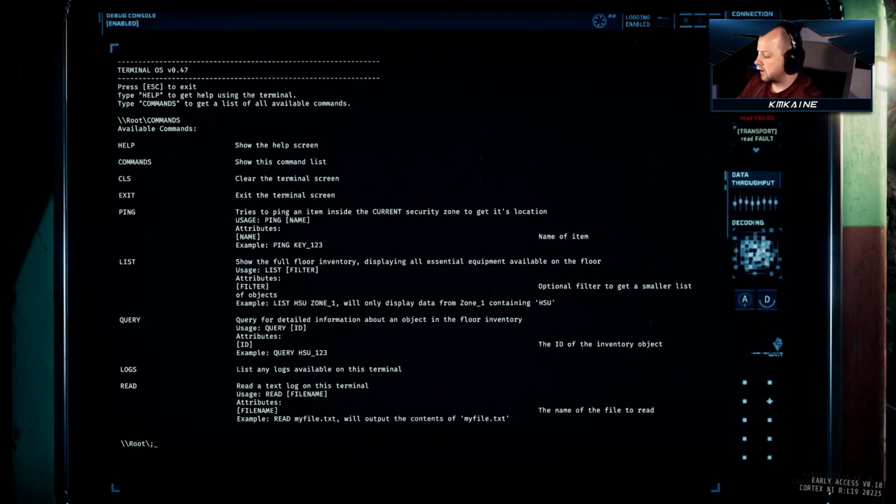
{"action": "type", "text": "L"}
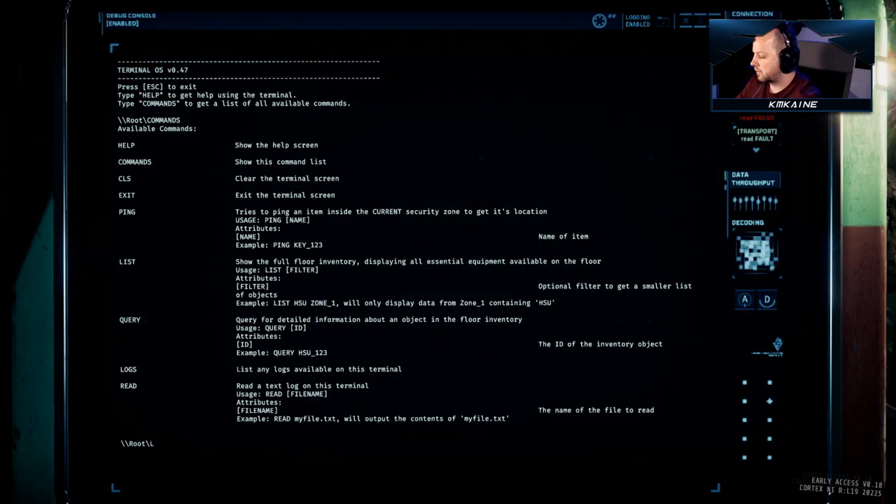
{"action": "type", "text": "LIST"}
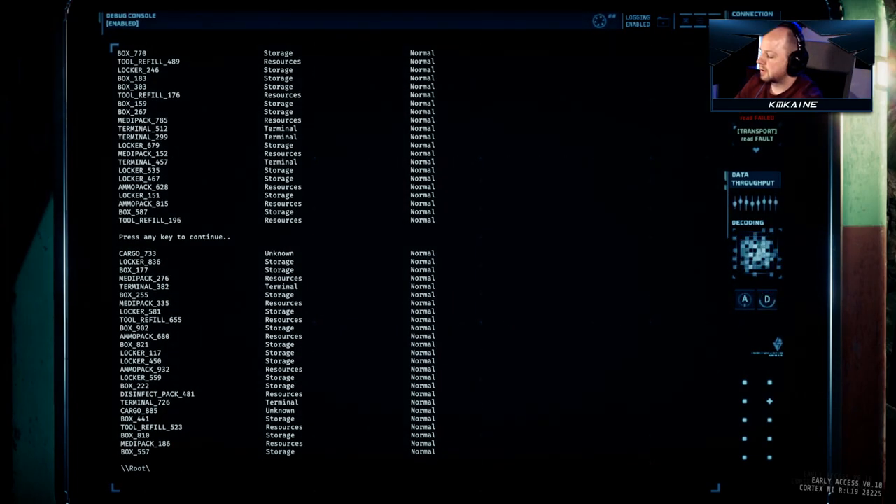
{"action": "type", "text": "LIST MEDI"}
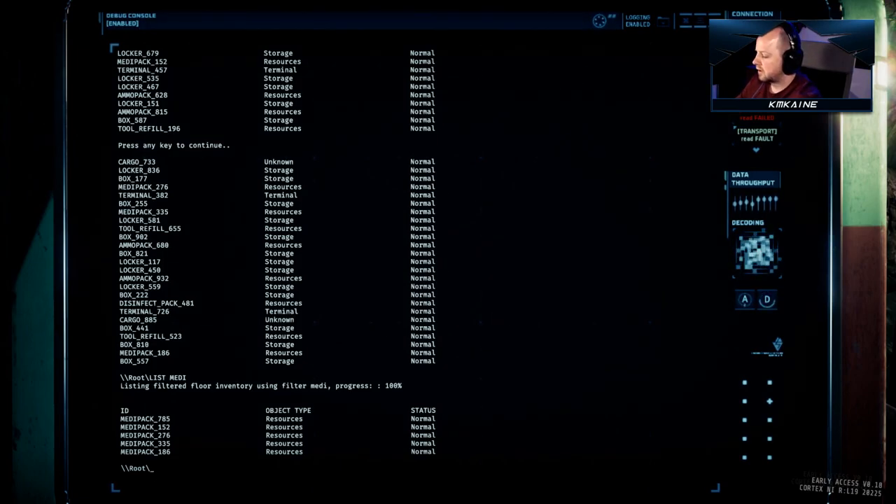
{"action": "type", "text": "LIST AMMO"}
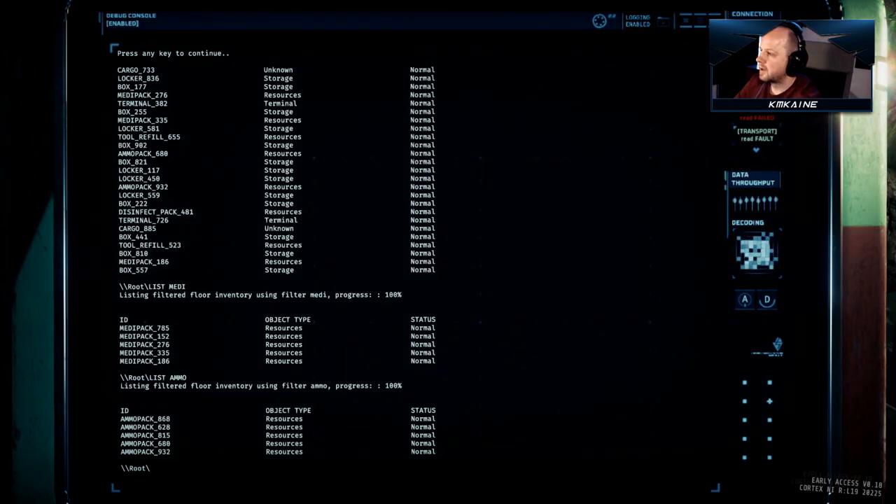
Step: Run LIST ZONE_102 and LIST ZONE_103 to enumerate each zone's objects
{"action": "type", "text": "LIST"}
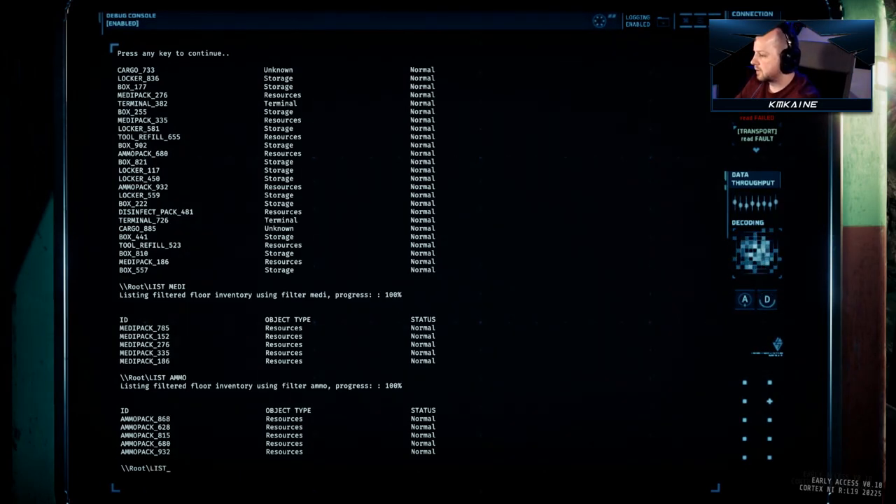
{"action": "type", "text": "ZON"}
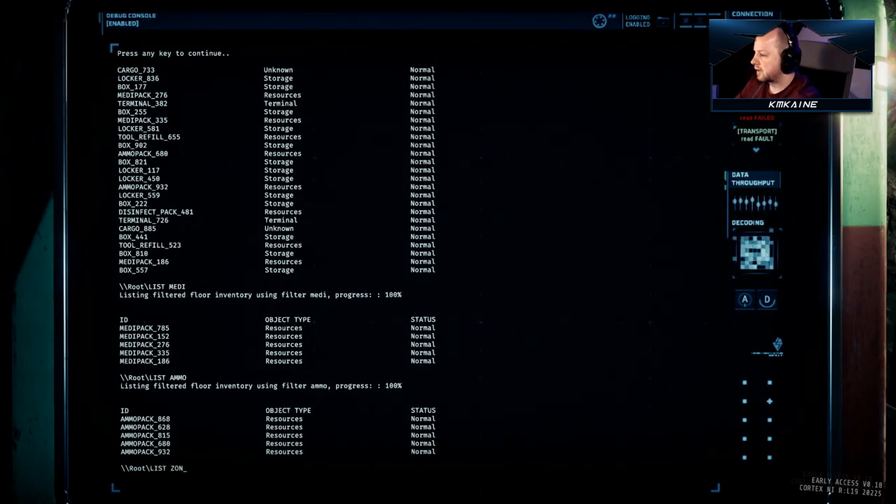
{"action": "type", "text": "E_102"}
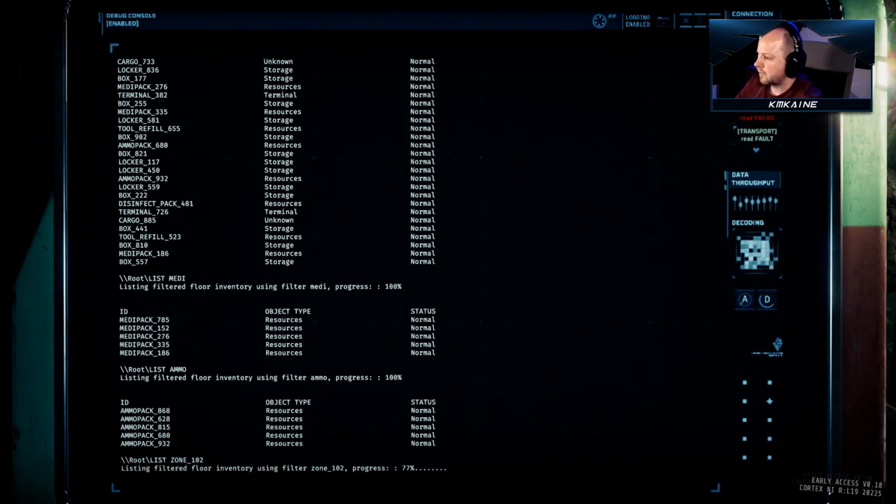
{"action": "scroll", "scroll_direction": "down", "scroll_amount": 3}
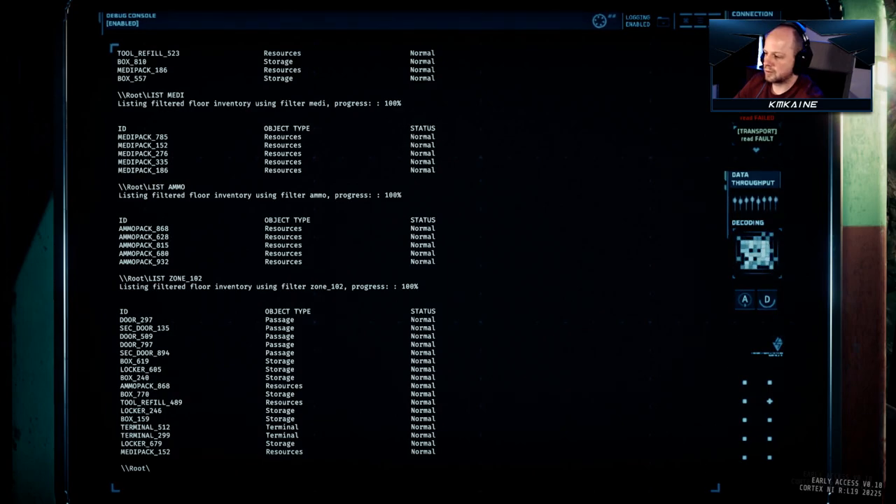
{"action": "type", "text": "LIST ZONE_103"}
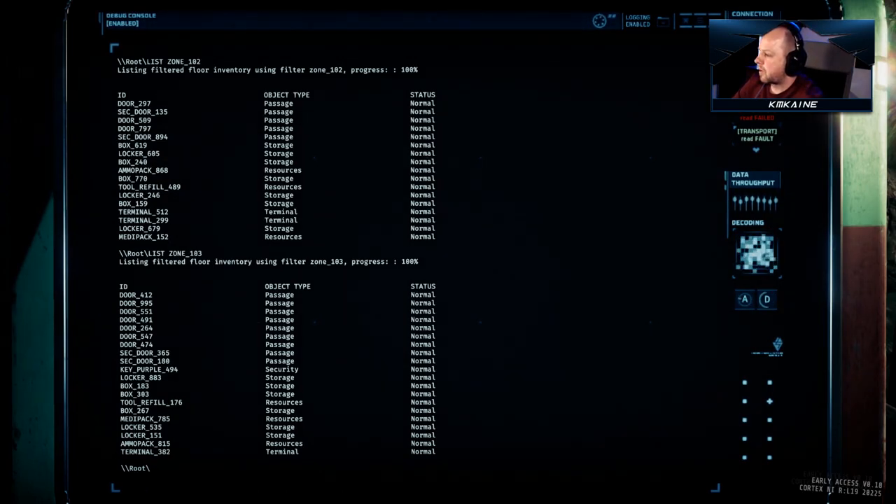
Step: Run LIST KEY and COMMANDS to find the key entries and recall command syntax
{"action": "type", "text": "LIST"}
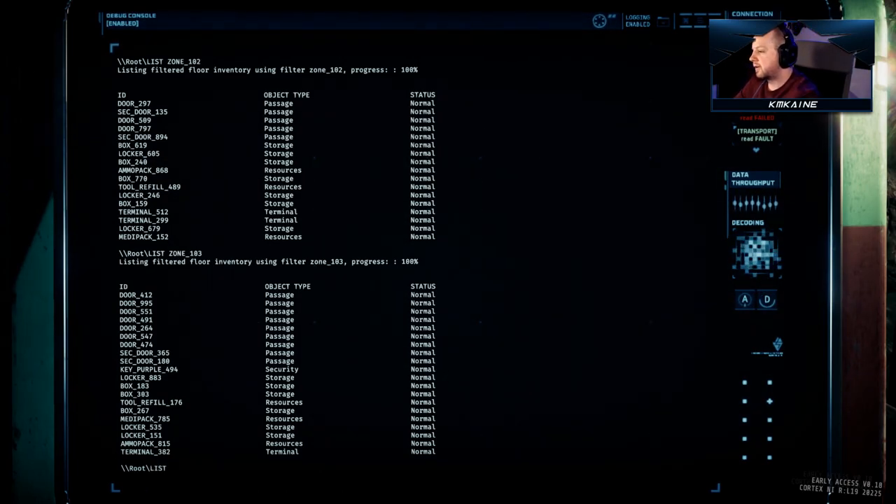
{"action": "type", "text": "KEY"}
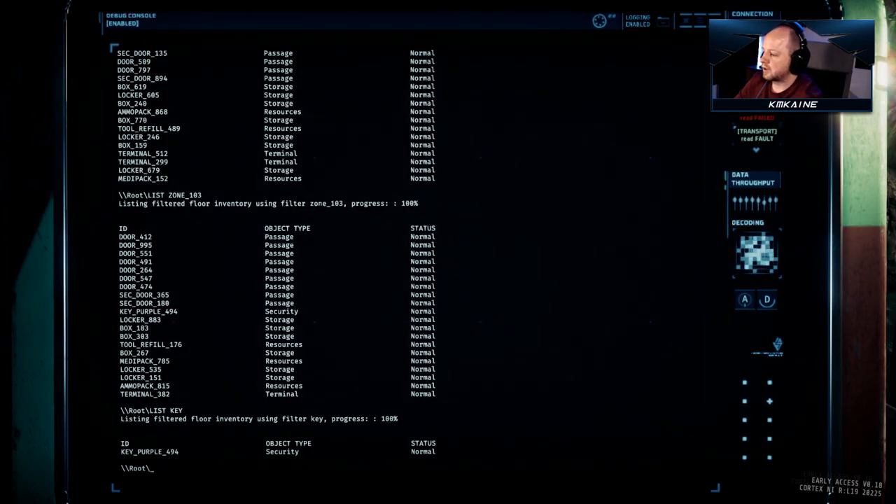
{"action": "type", "text": "COMMA"}
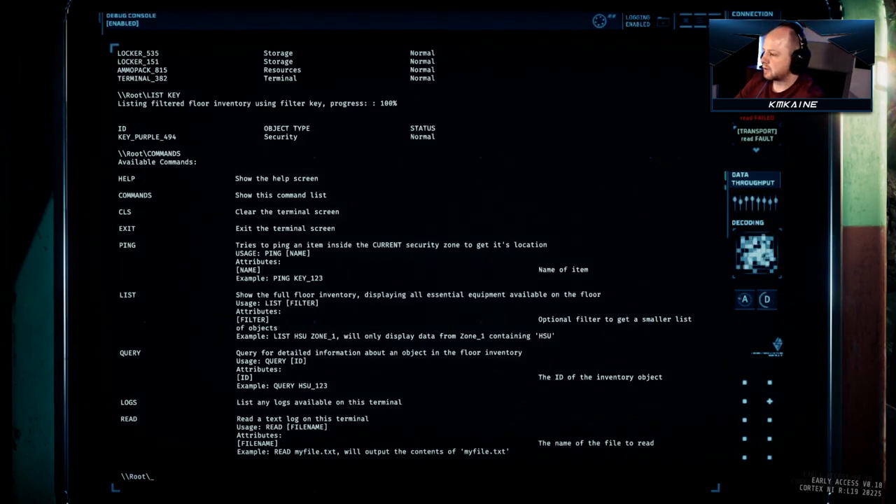
Step: Query KEY_PURPLE_494, locating it in ZONE_103, and begin a PING on the key
{"action": "type", "text": "QUERY"}
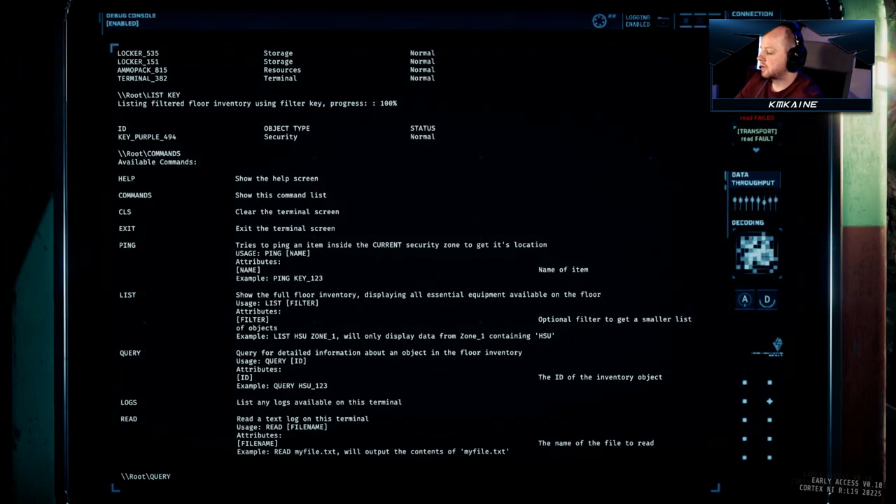
{"action": "type", "text": "KEY_PURPLE_4"}
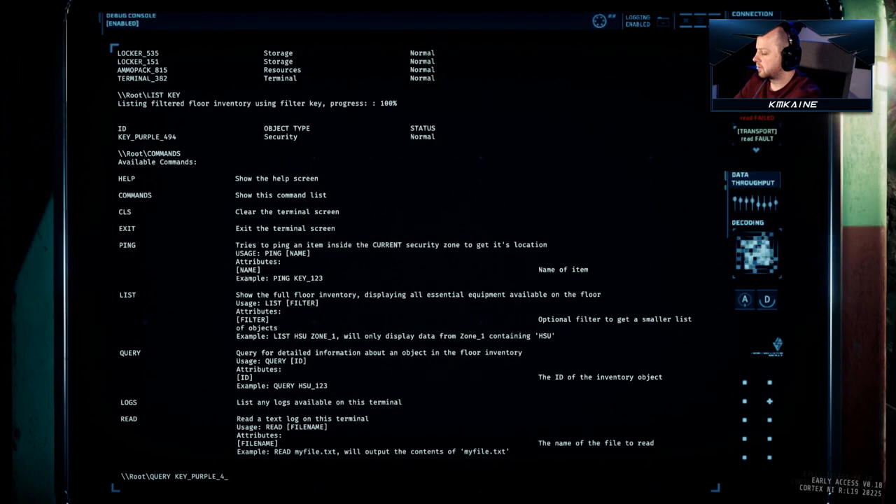
{"action": "key", "text": "enter"}
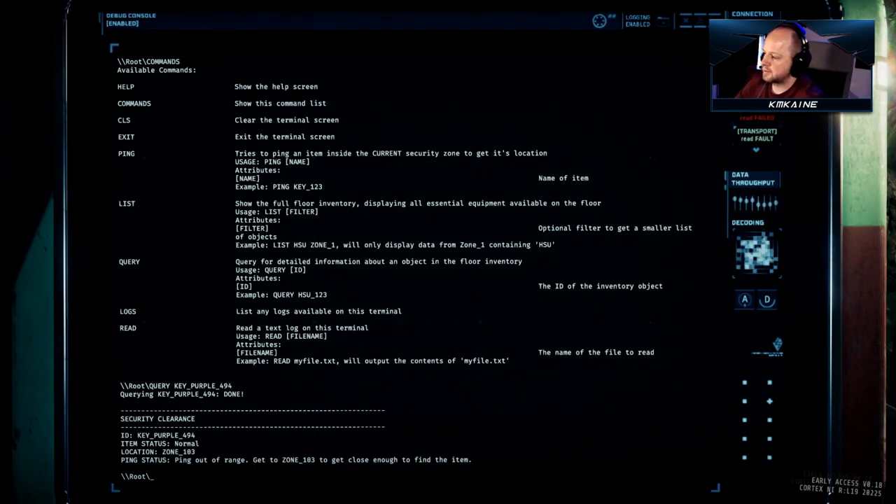
{"action": "type", "text": "P"}
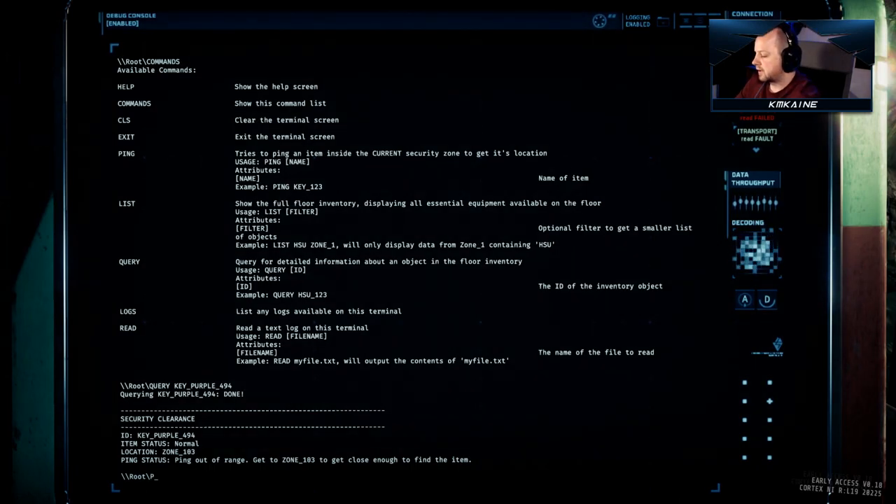
{"action": "type", "text": "PING KEY_PURPLE_494"}
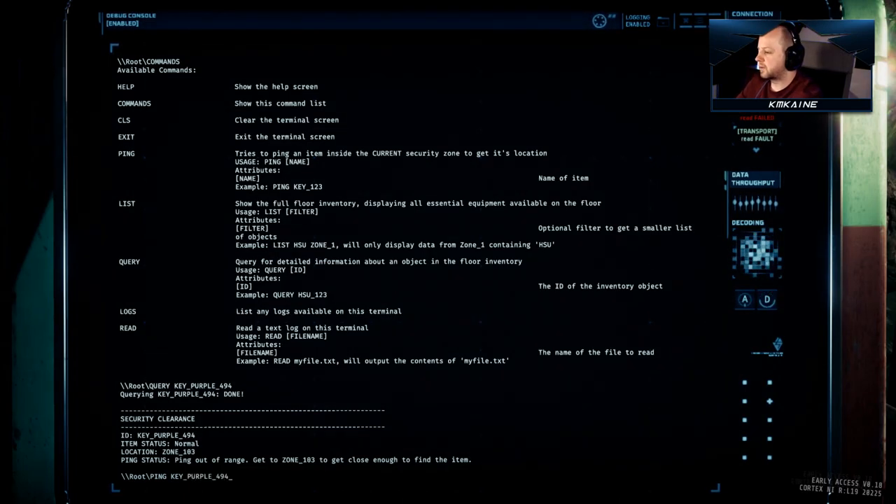
Step: Discard the PING line and list the floor inventory, filtering for tool refills
{"action": "key", "text": "backspace"}
{"action": "type", "text": "LIST "}
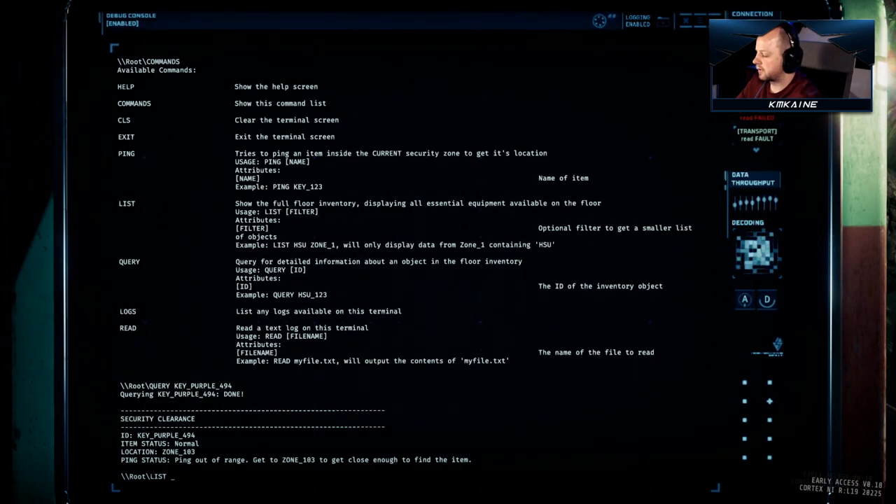
{"action": "type", "text": "TOO"}
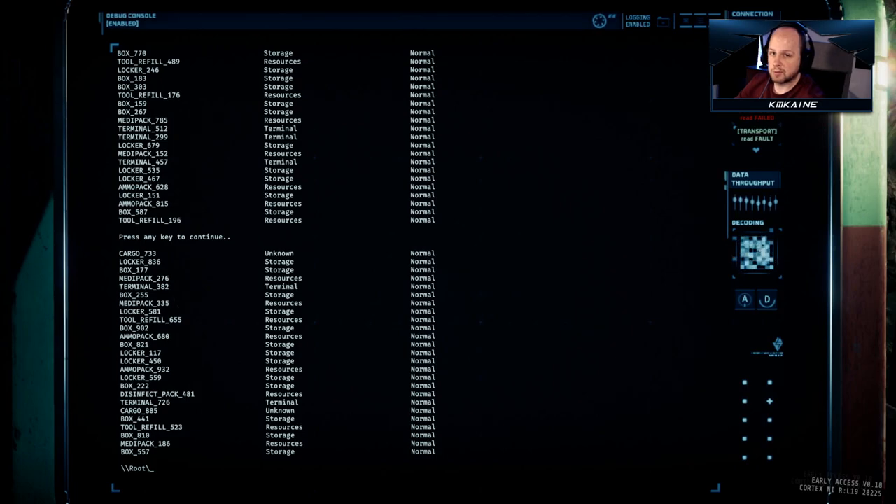
Step: Run COMMANDS again to reprint the command list below the inventory
{"action": "type", "text": "C"}
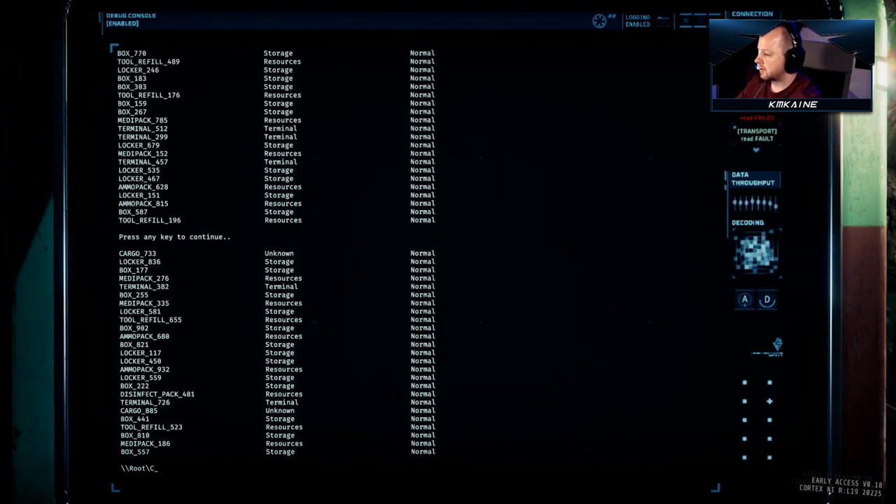
{"action": "type", "text": "OM"}
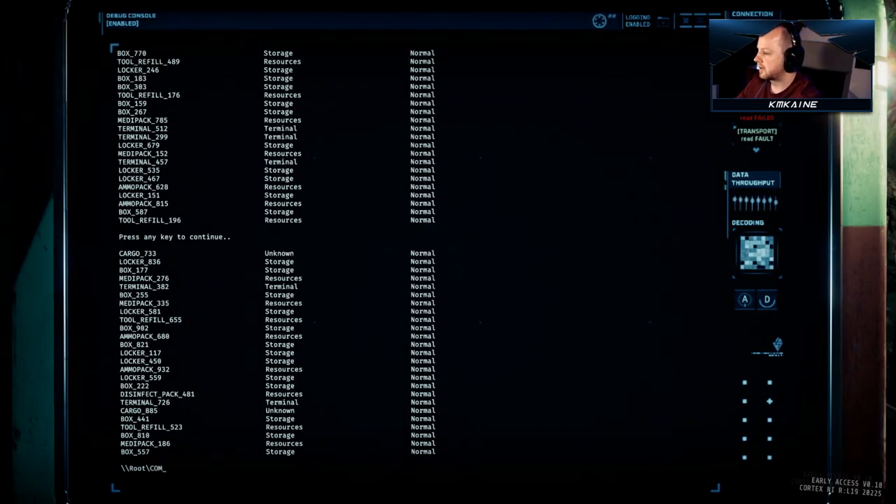
{"action": "type", "text": "COMMANDS"}
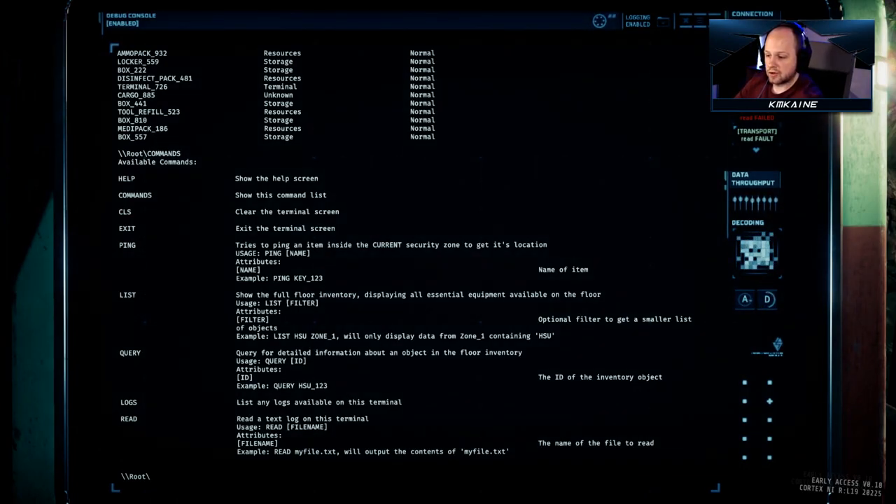
Step: Enter REACTOR_VERIFY and REACTOR_STARTUP, both rejected as unrecognized commands
{"action": "type", "text": "REACTOR"}
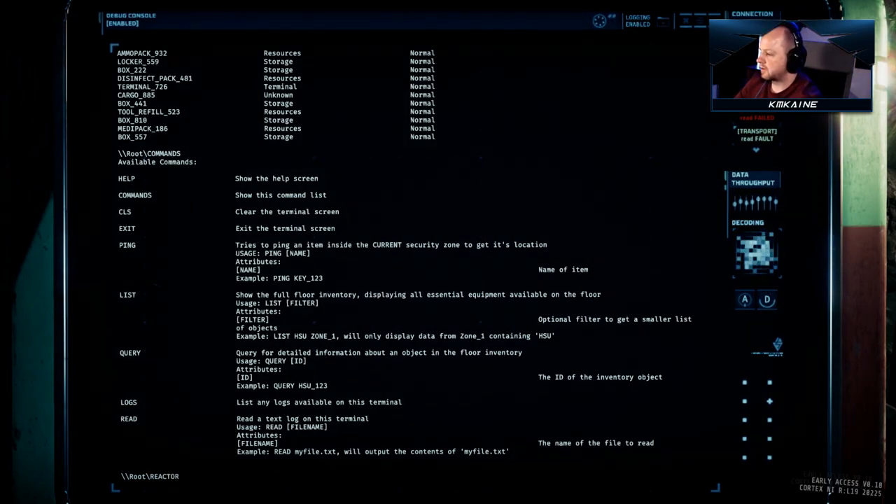
{"action": "type", "text": "_VERIFYU"}
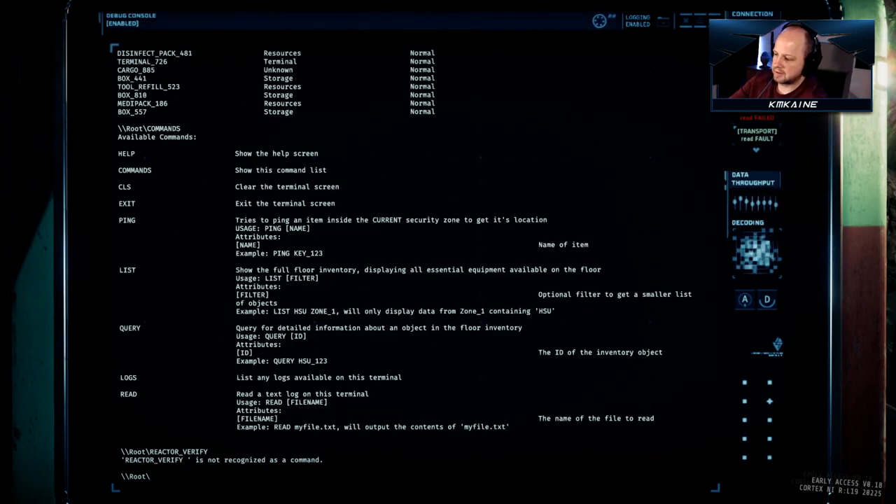
{"action": "type", "text": "REA"}
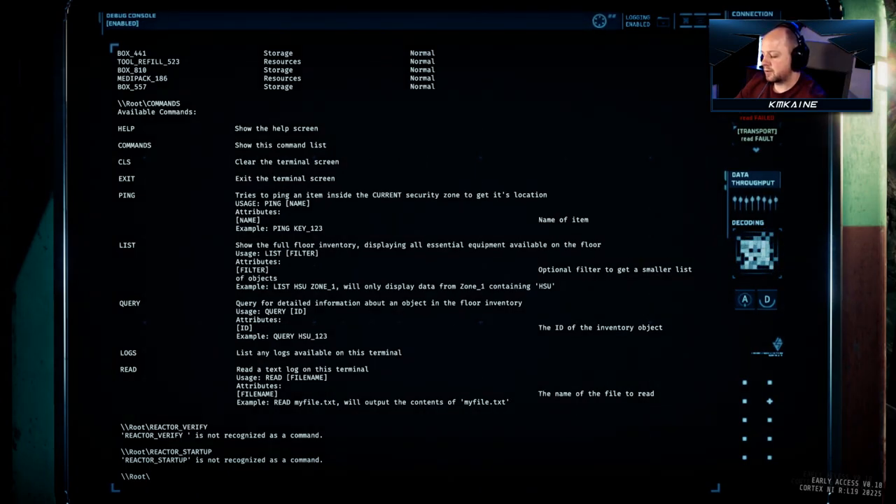
{"action": "type", "text": "REACTOR_STARTUP"}
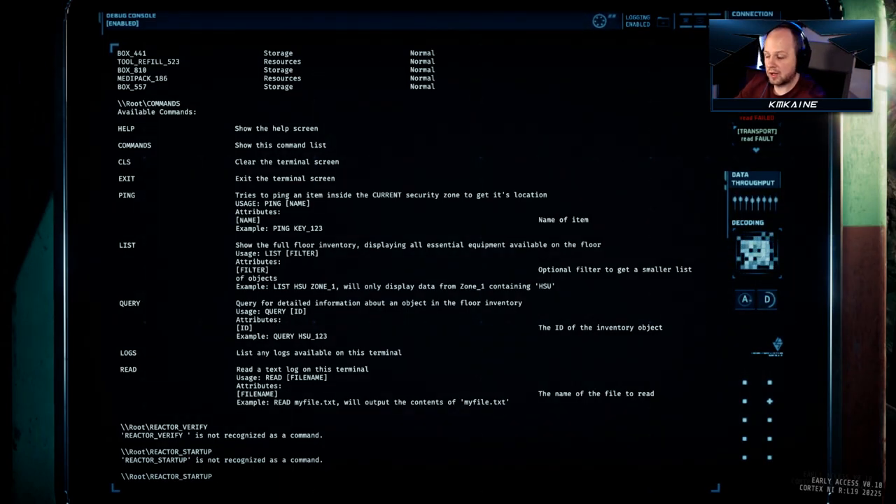
Step: Re-enter the reactor commands, which the terminal again rejects as unrecognized
{"action": "type", "text": "REACTOR_VERIFY"}
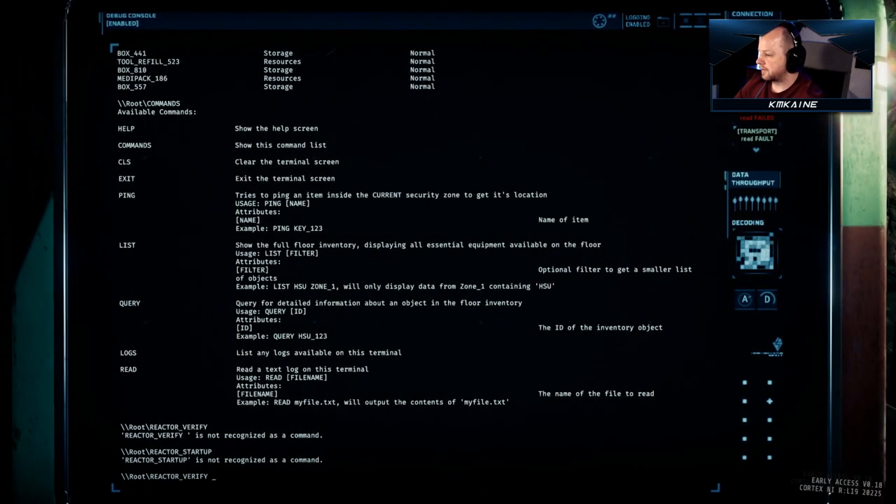
{"action": "key", "text": "enter"}
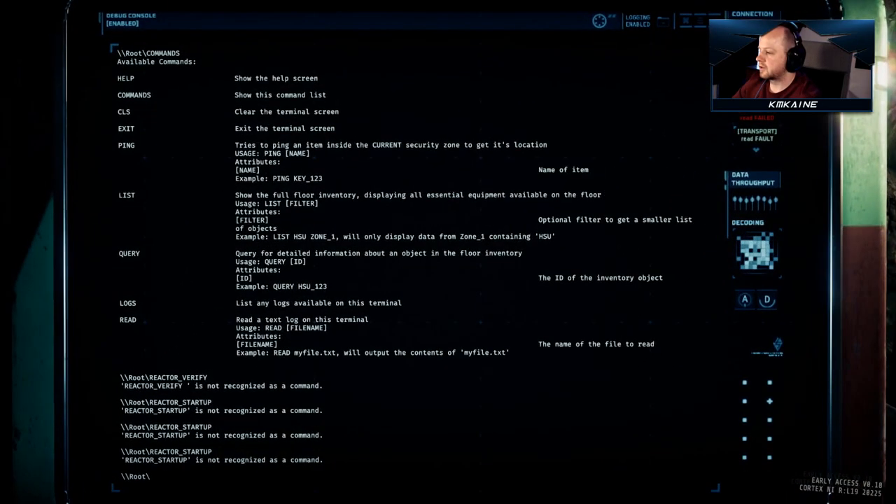
Step: Enter REACTOR_VERIFY LUKE and REACTOR_VERIFY HANK, both rejected as unrecognized
{"action": "type", "text": "REACTOR_VERIFY LUK"}
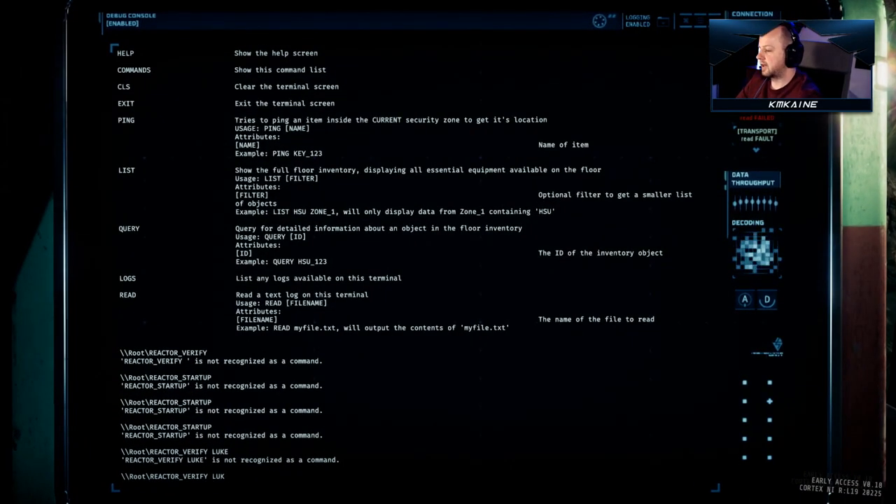
{"action": "type", "text": "HANMKL"}
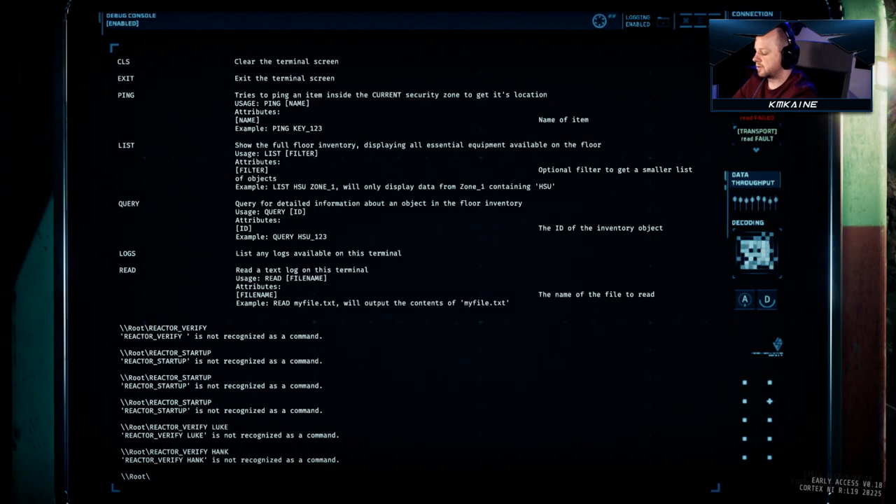
Step: Enter UPLINK, leave the terminal and open the locker holding a tool refill pack
{"action": "type", "text": "UPLO"}
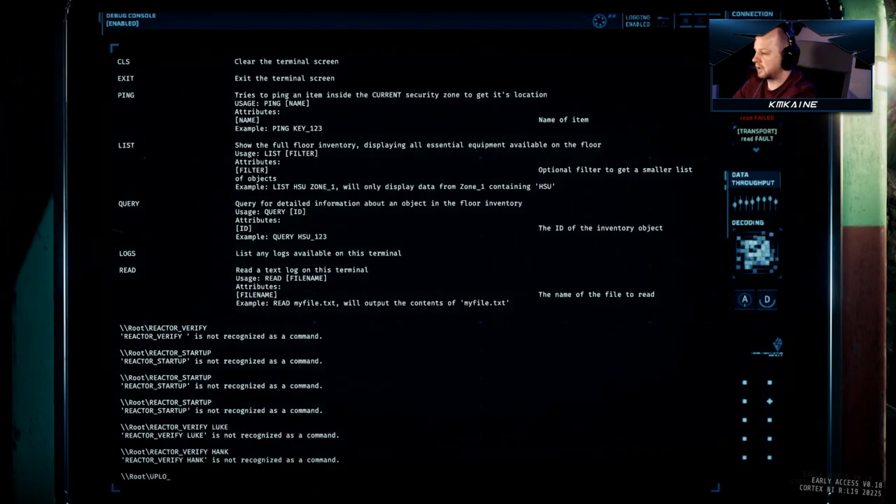
{"action": "type", "text": "INK"}
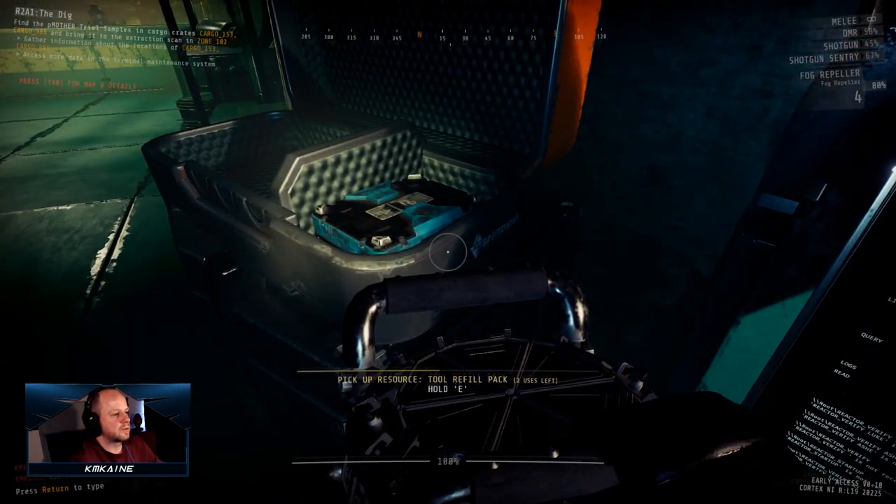
Step: Take the Tool Refill Pack from the opened locker into the inventory with two uses
{"action": "key", "text": "e"}
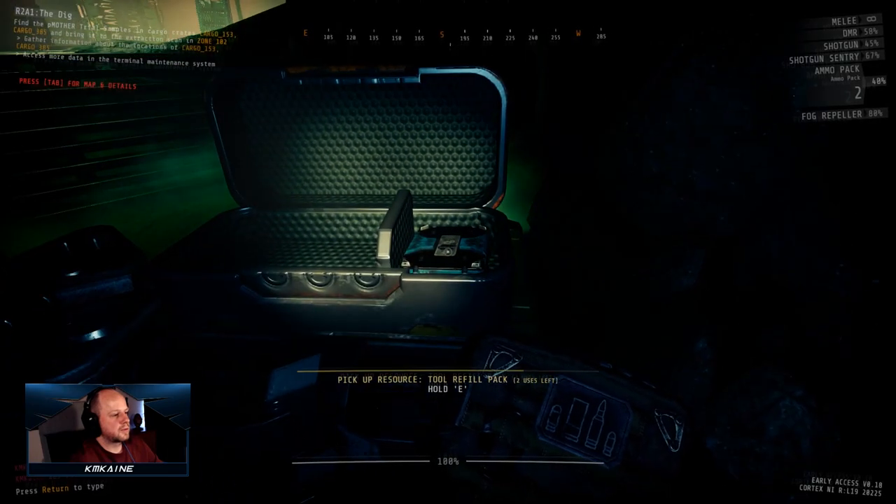
{"action": "key", "text": "e"}
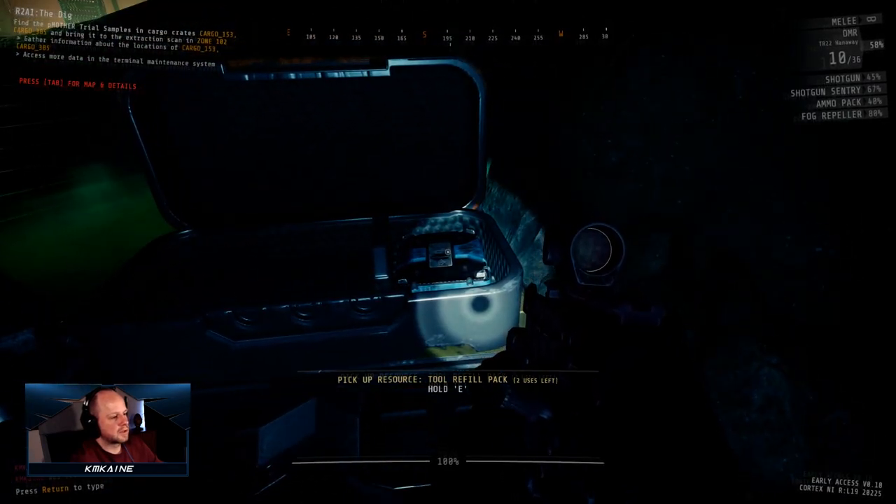
{"action": "key", "text": "e"}
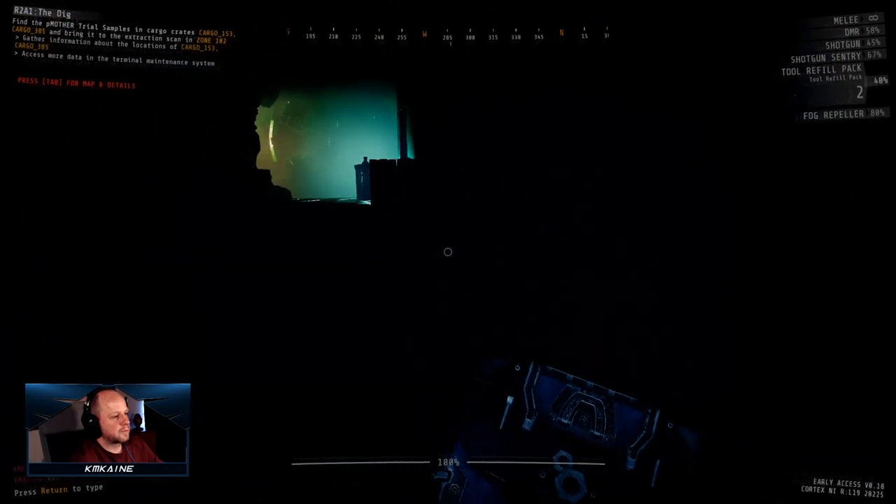